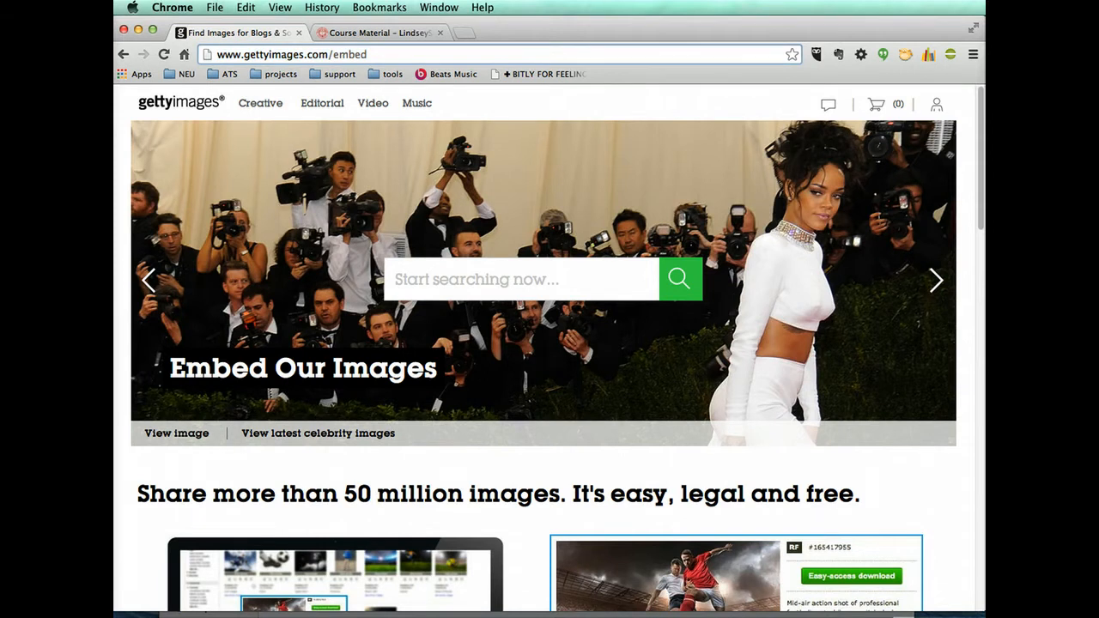
# Search Getty Images' embed page for 'immigration' images
pyautogui.scroll(-3)
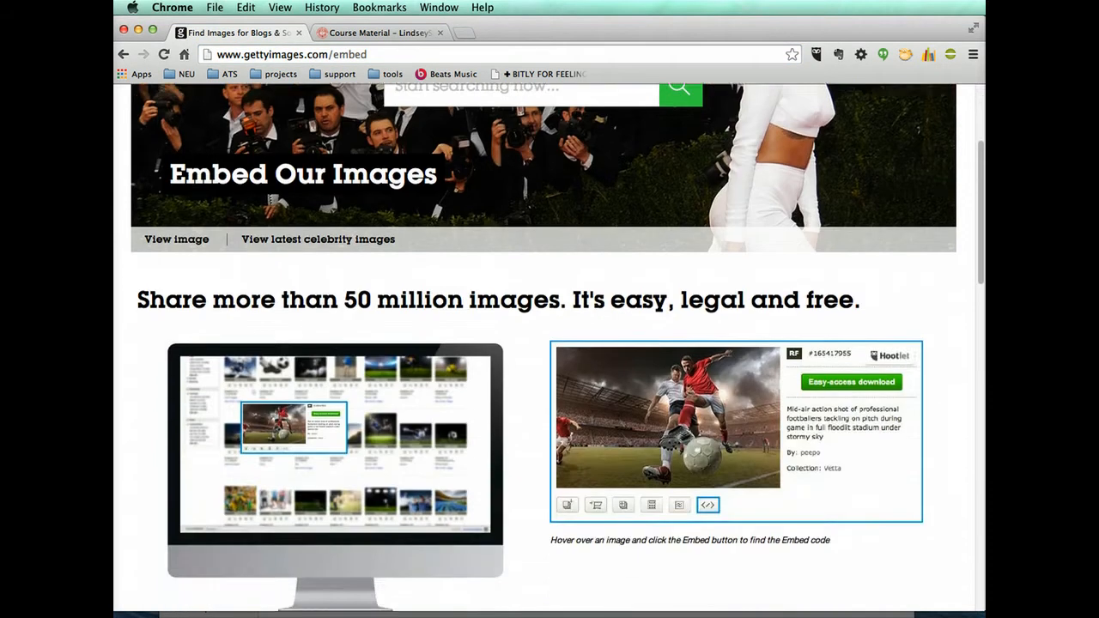
pyautogui.scroll(3)
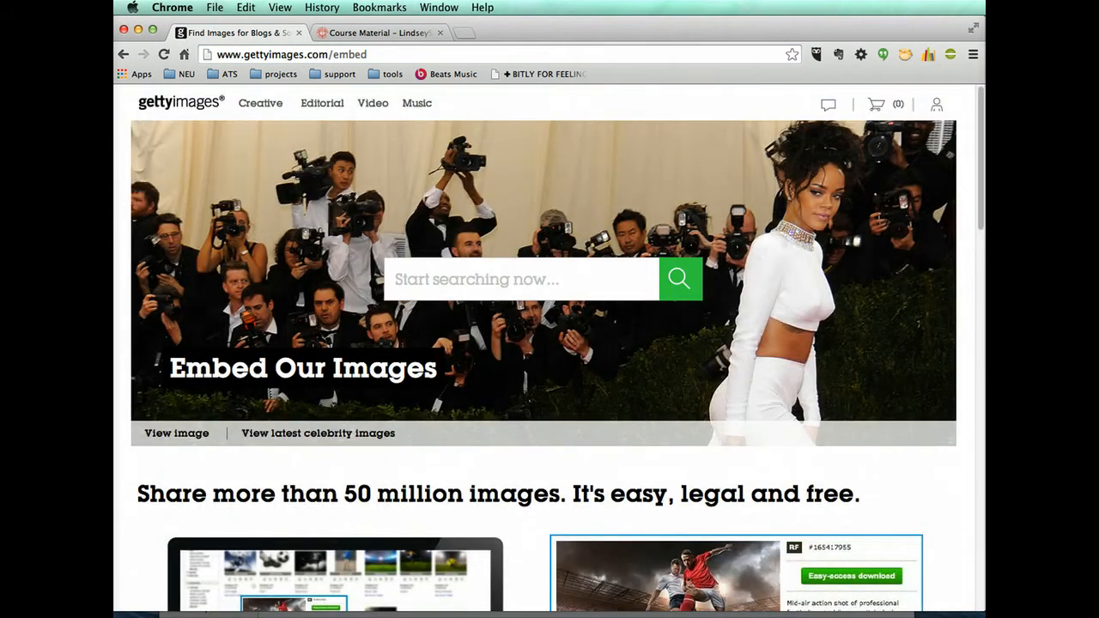
pyautogui.write('immigration')
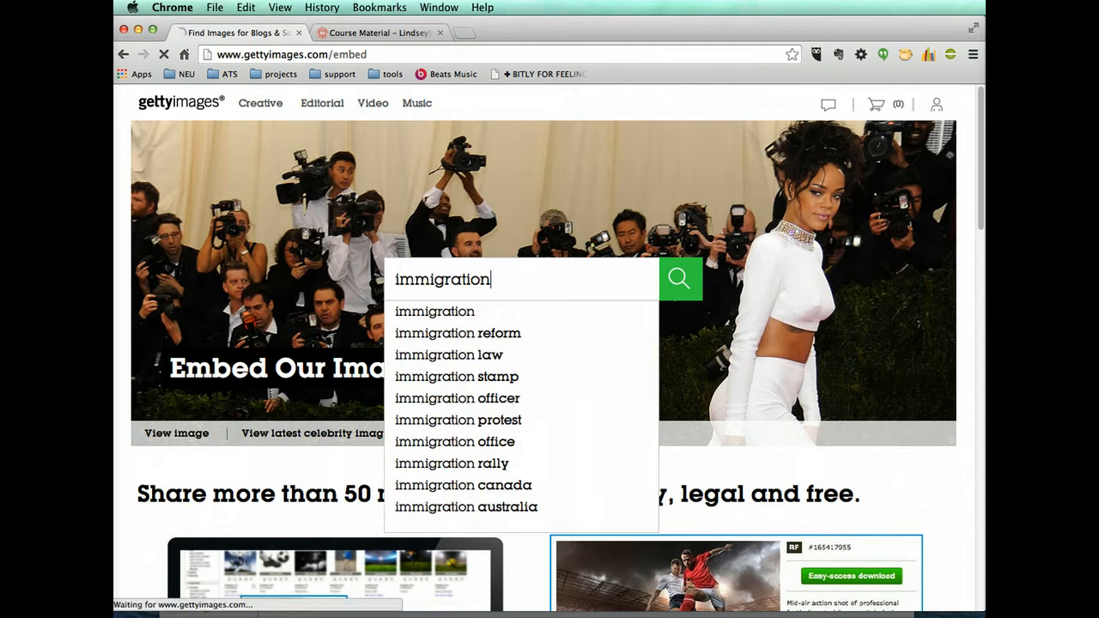
pyautogui.click(679, 279)
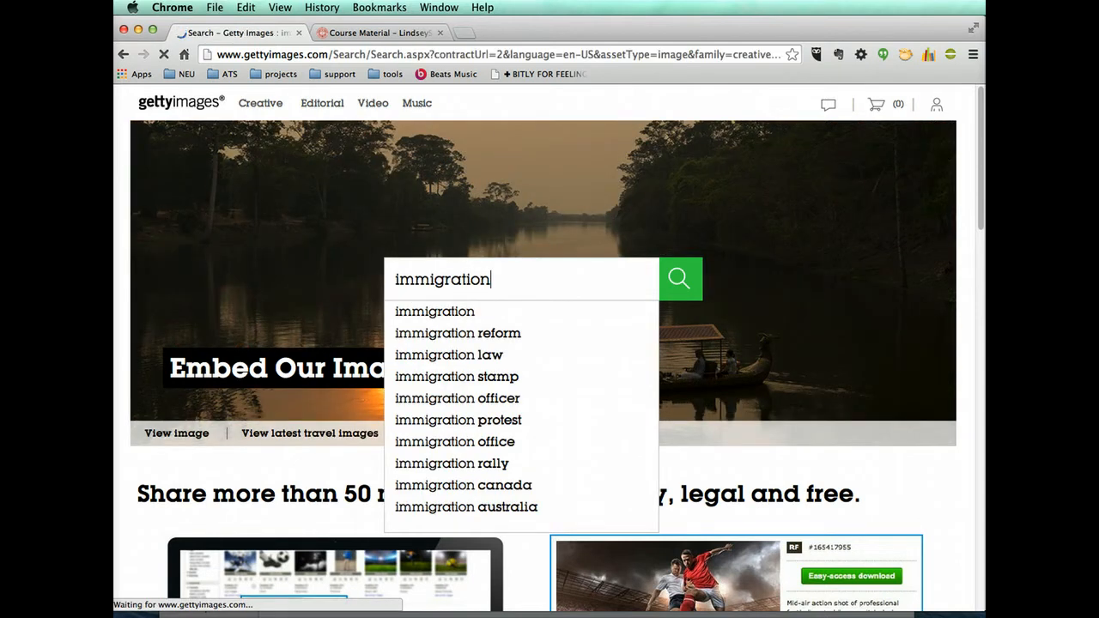
# Sort results newest first and browse down to the Obama executive action photos
pyautogui.click(680, 278)
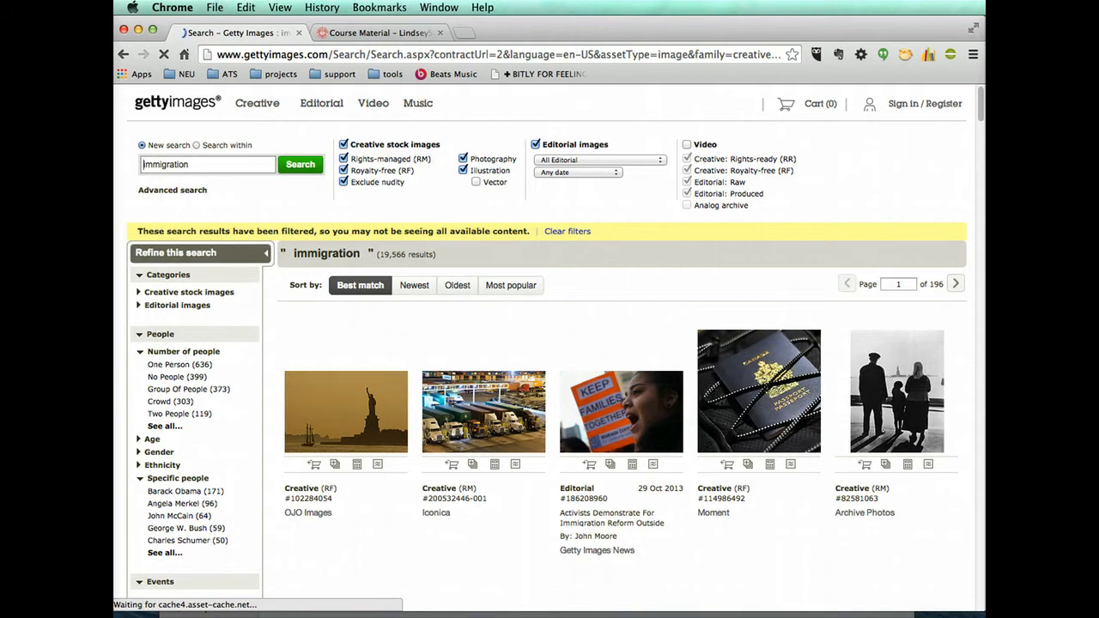
pyautogui.scroll(-3)
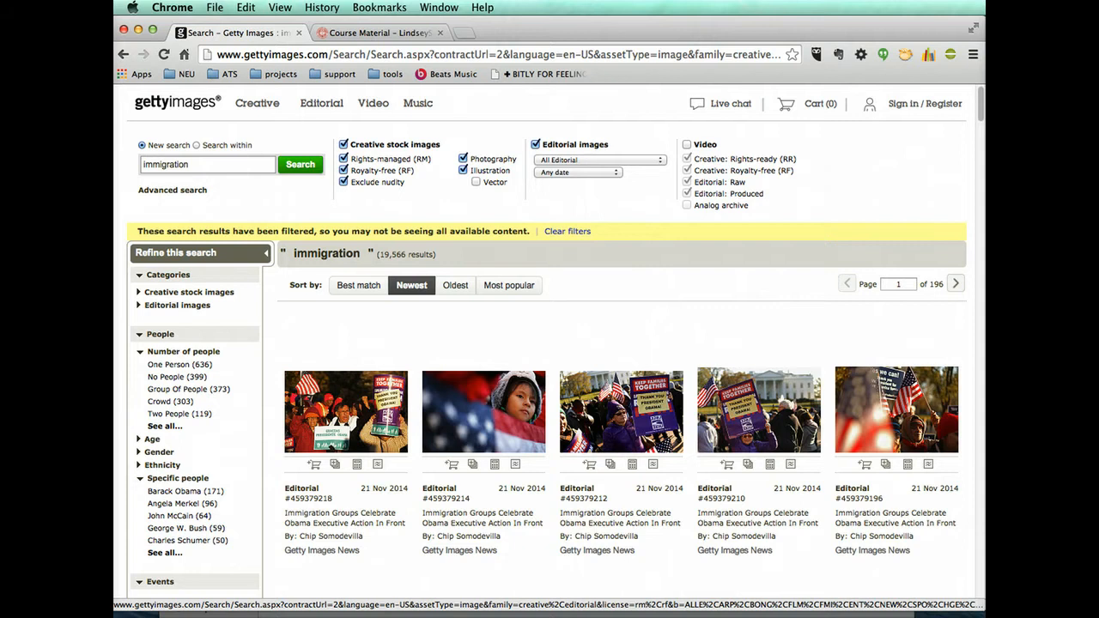
pyautogui.scroll(-3)
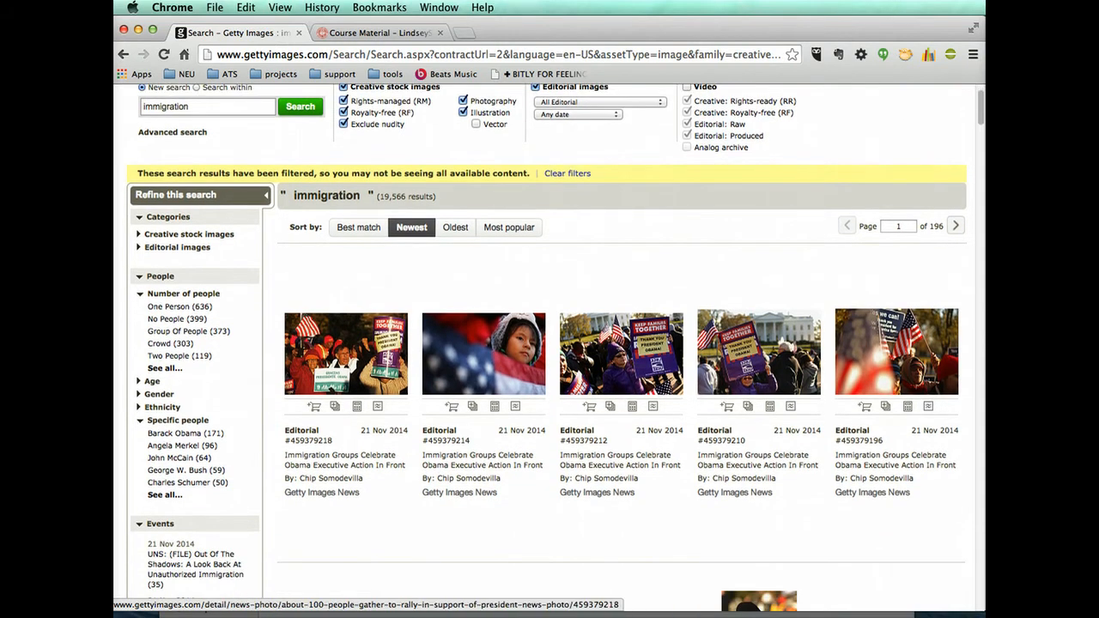
pyautogui.scroll(-3)
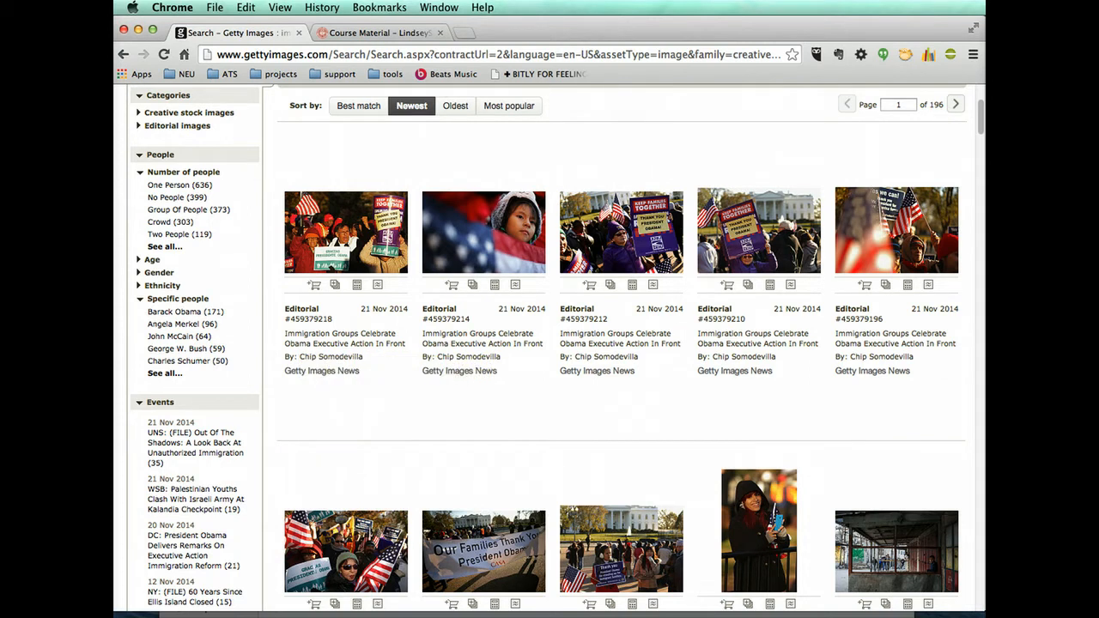
pyautogui.scroll(-3)
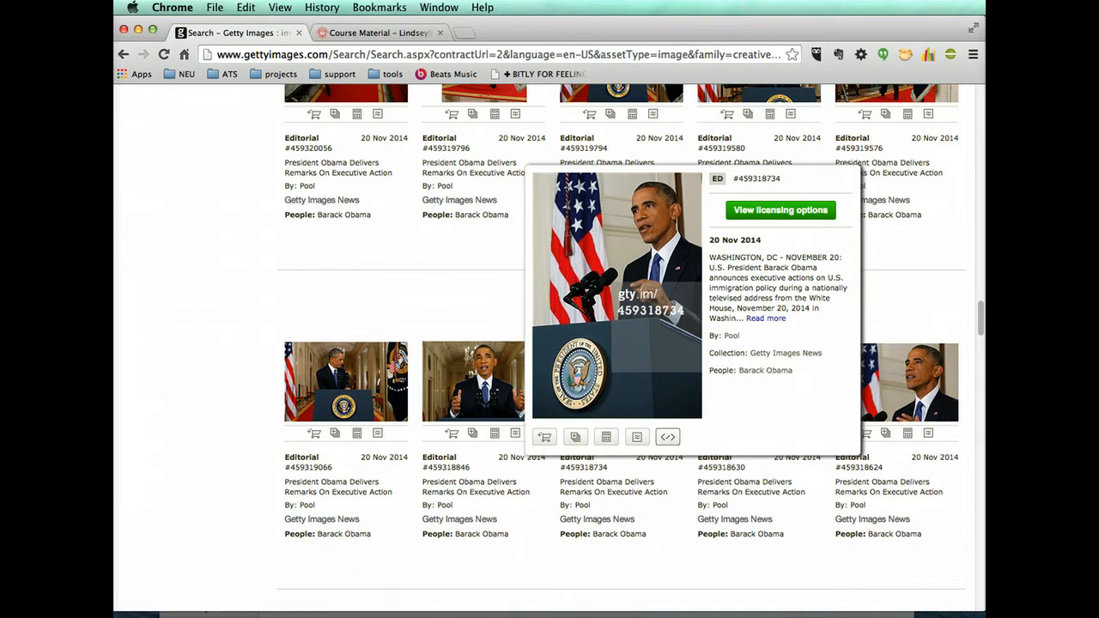
pyautogui.moveTo(667, 436)
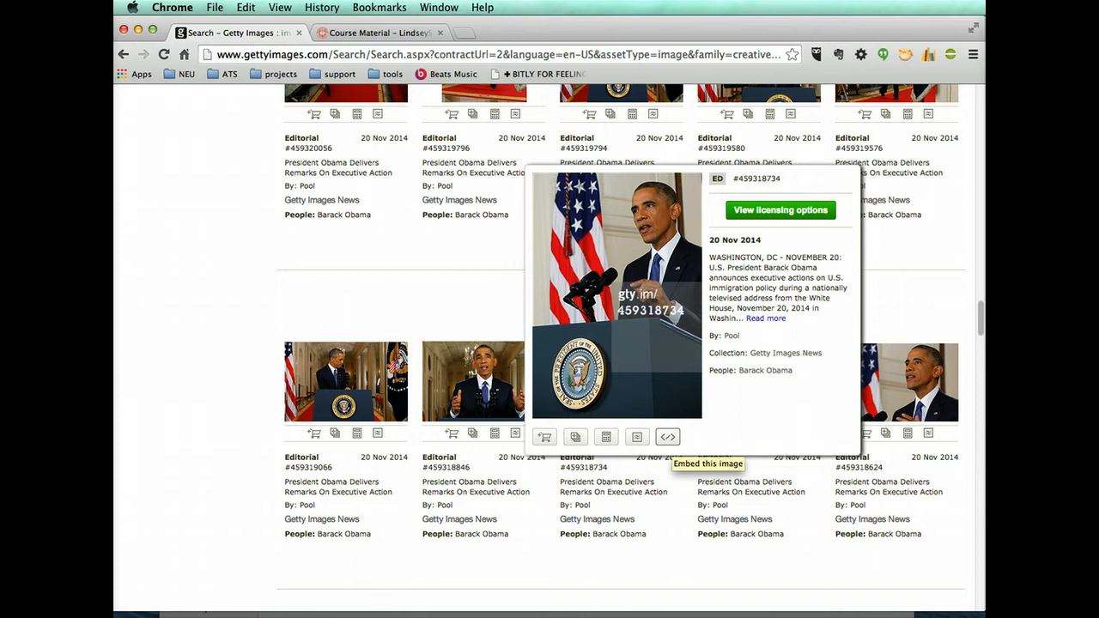
# Copy the Obama photo's embed code and return to the Blackboard Course Material page
pyautogui.click(666, 436)
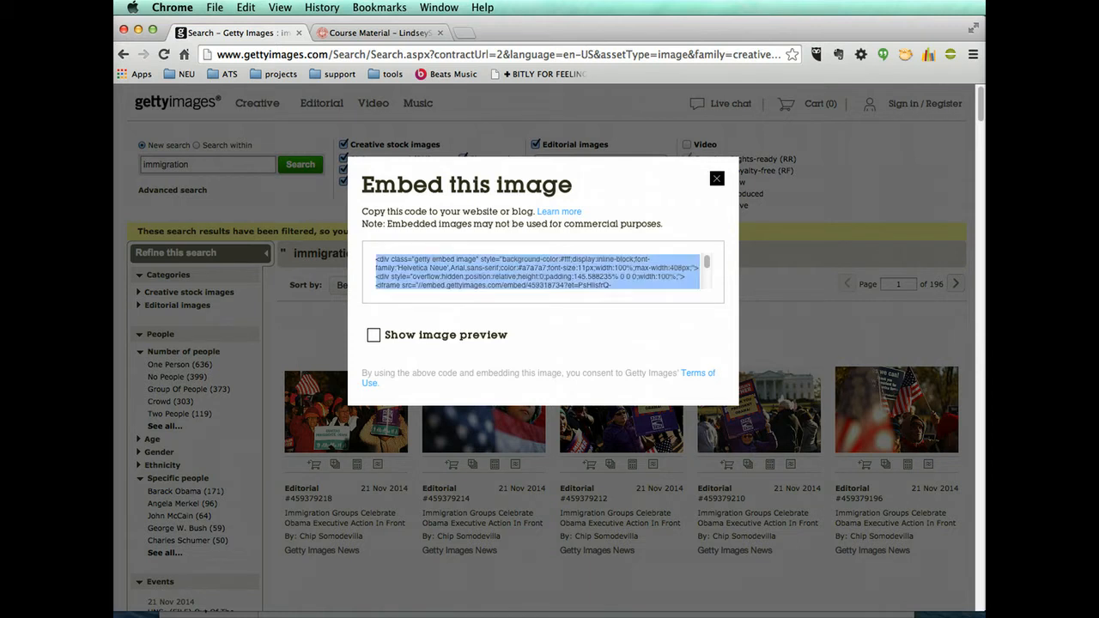
pyautogui.scroll(-3)
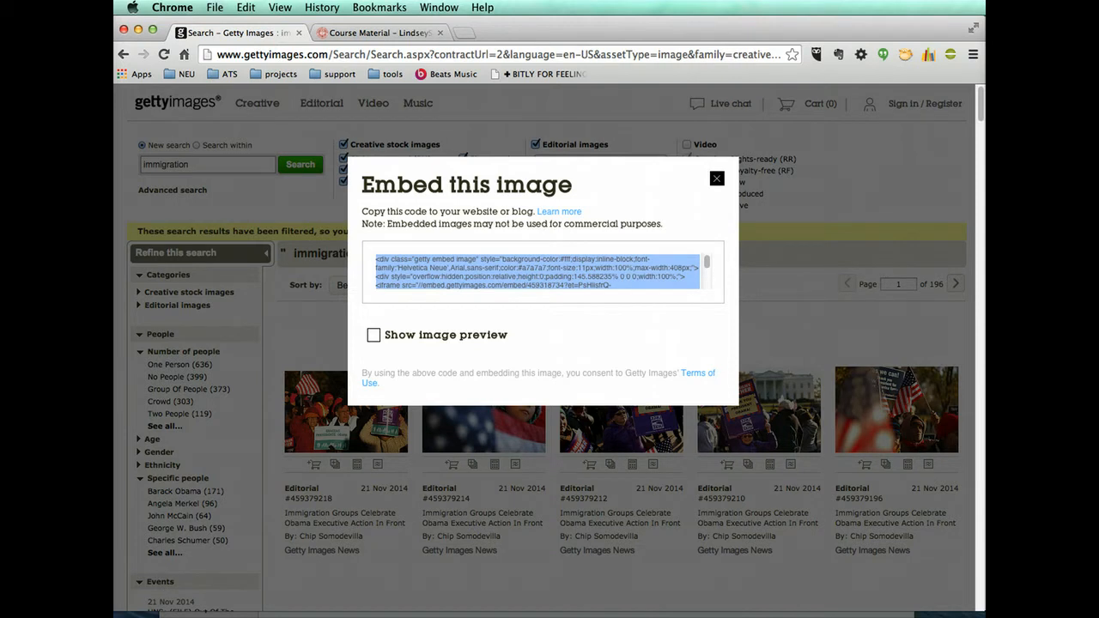
pyautogui.rightClick(541, 271)
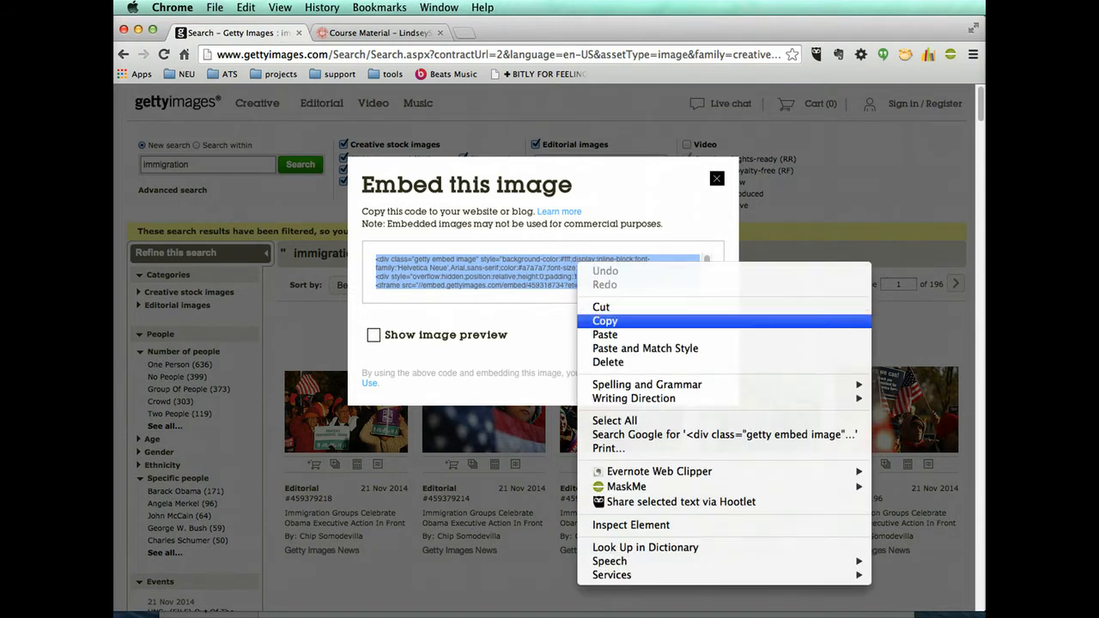
pyautogui.click(604, 321)
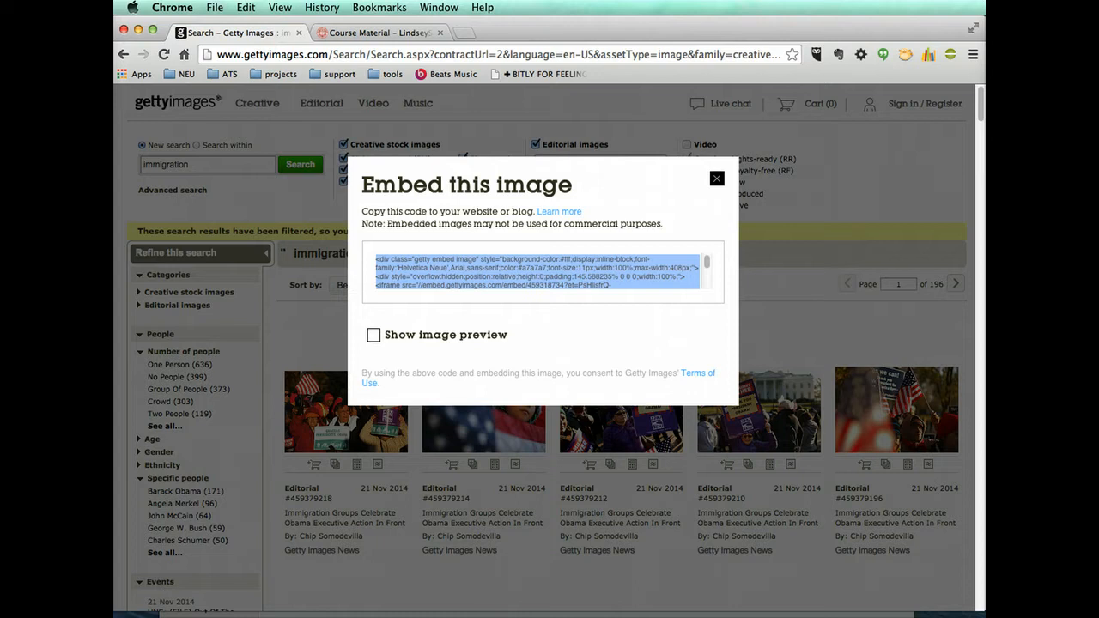
pyautogui.moveTo(381, 33)
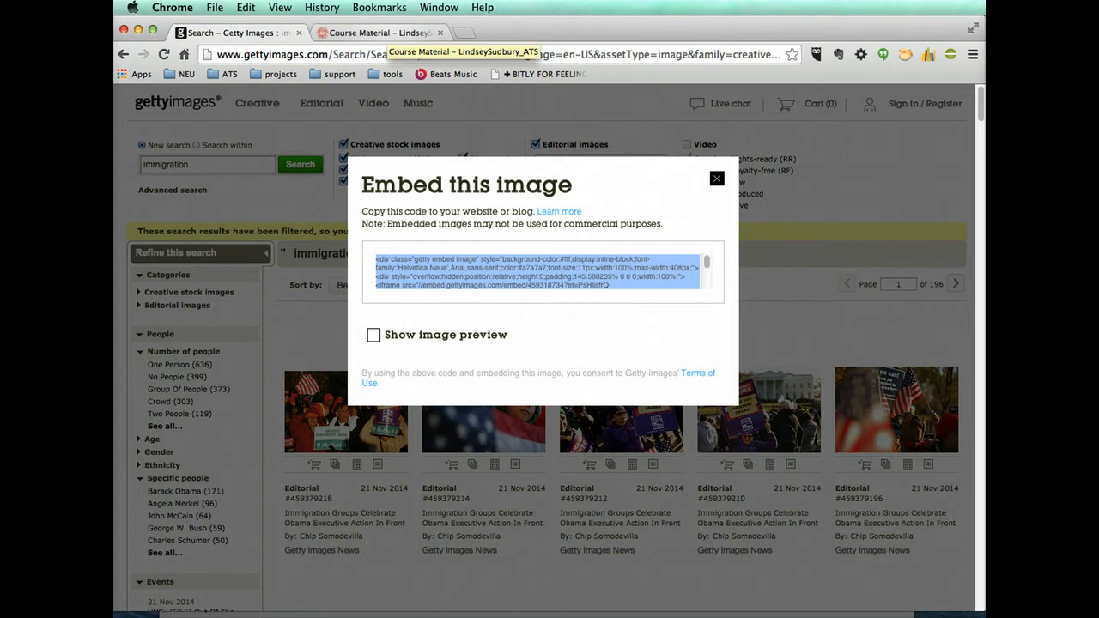
pyautogui.click(377, 32)
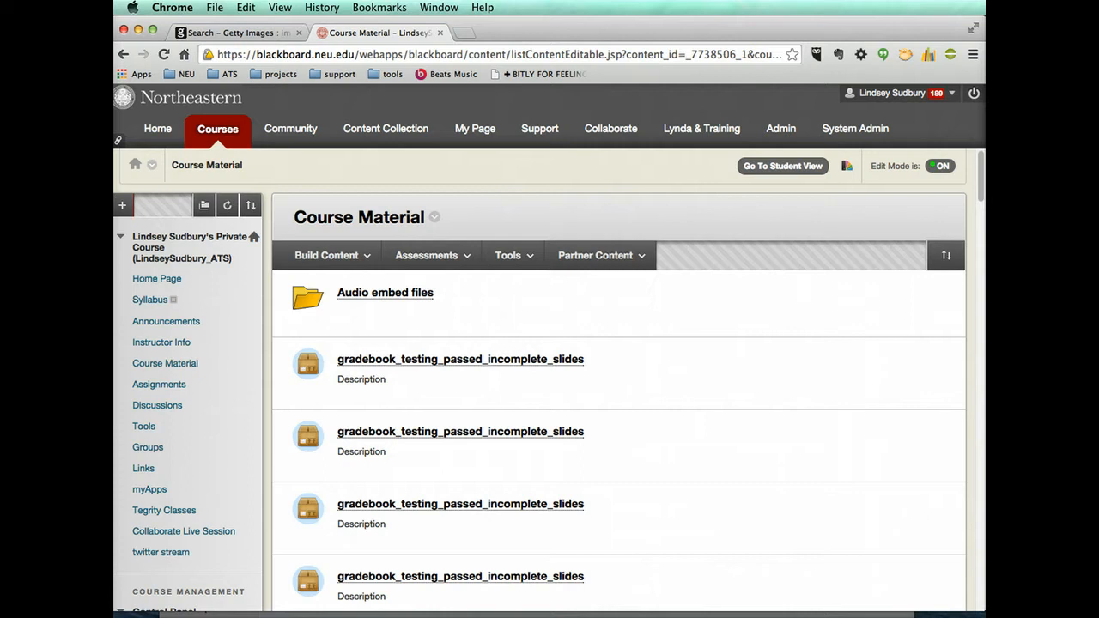
# Start a new Item from Build Content in Course Material
pyautogui.click(326, 254)
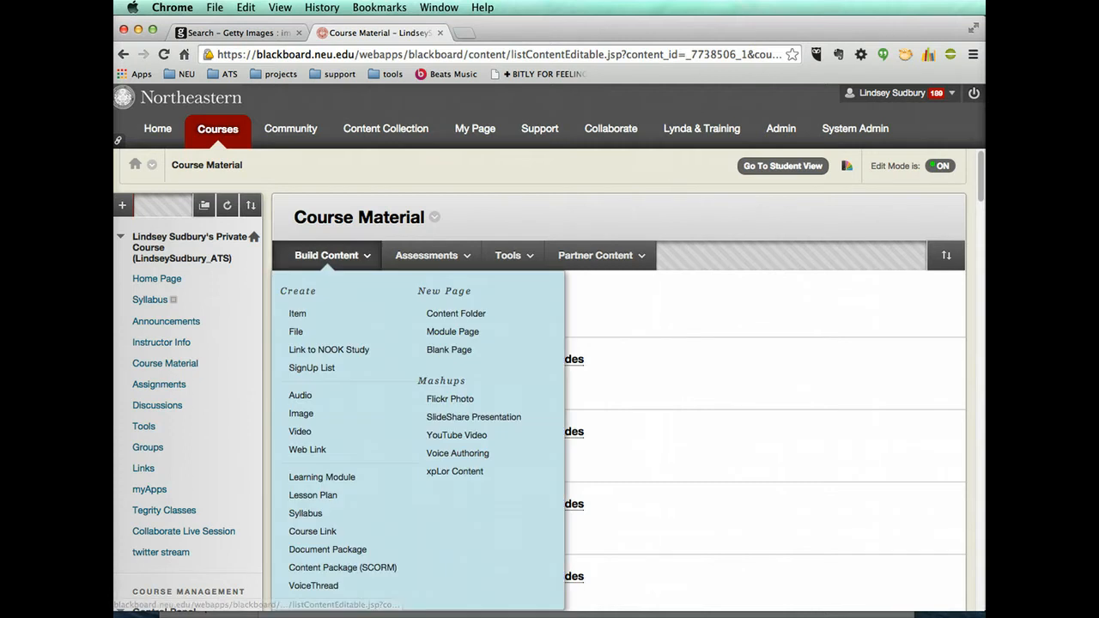
pyautogui.moveTo(297, 312)
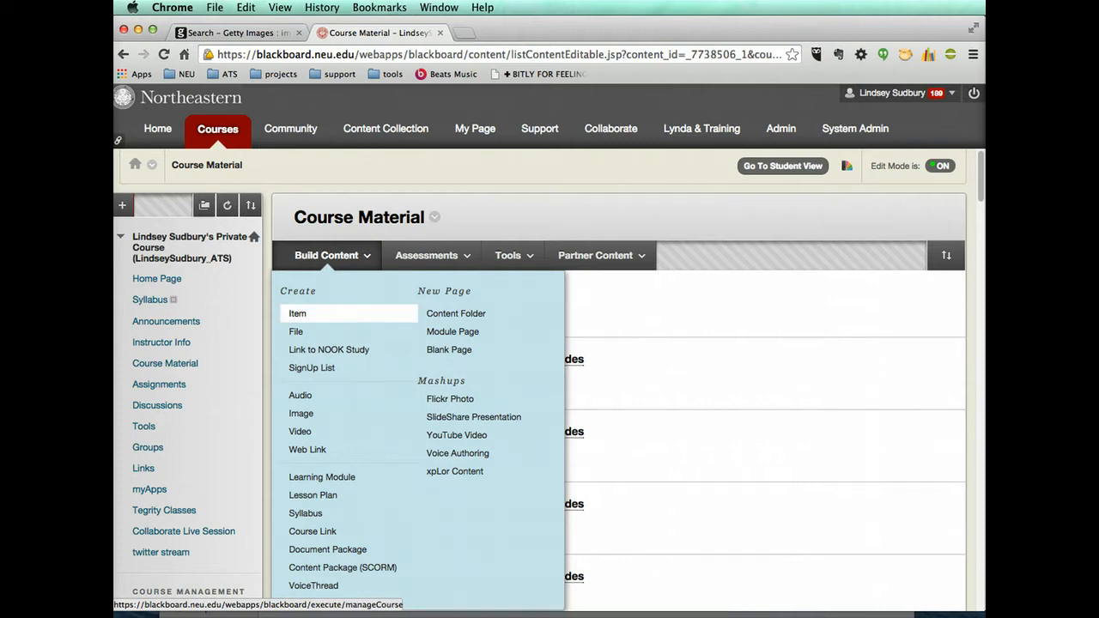
pyautogui.click(295, 312)
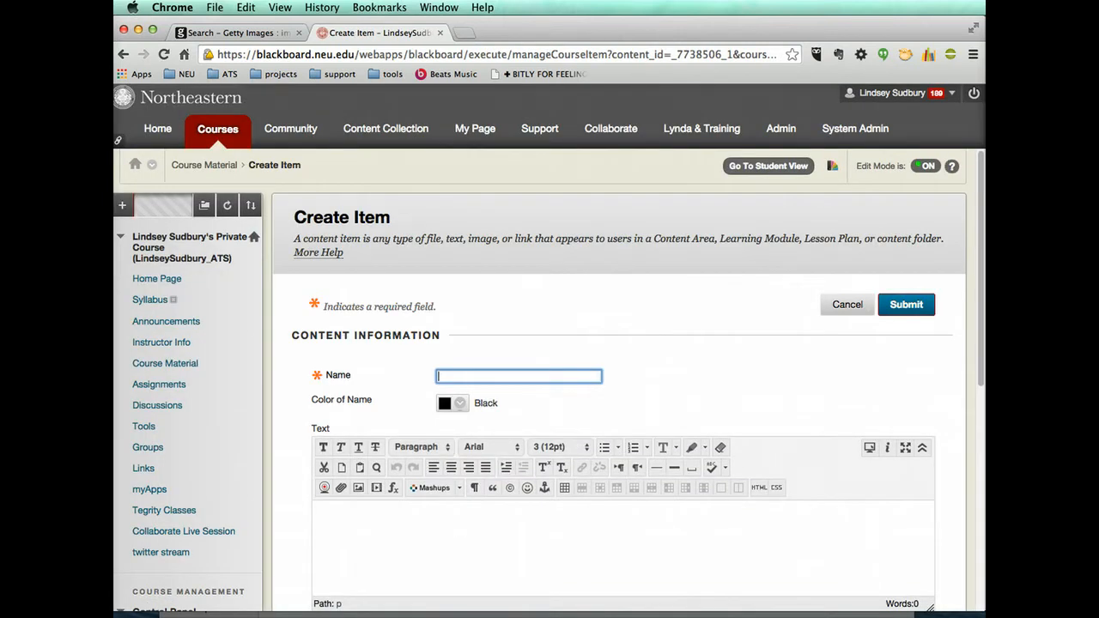
# Paste the Getty embed code into the item's text area via the HTML code view and apply it
pyautogui.click(920, 446)
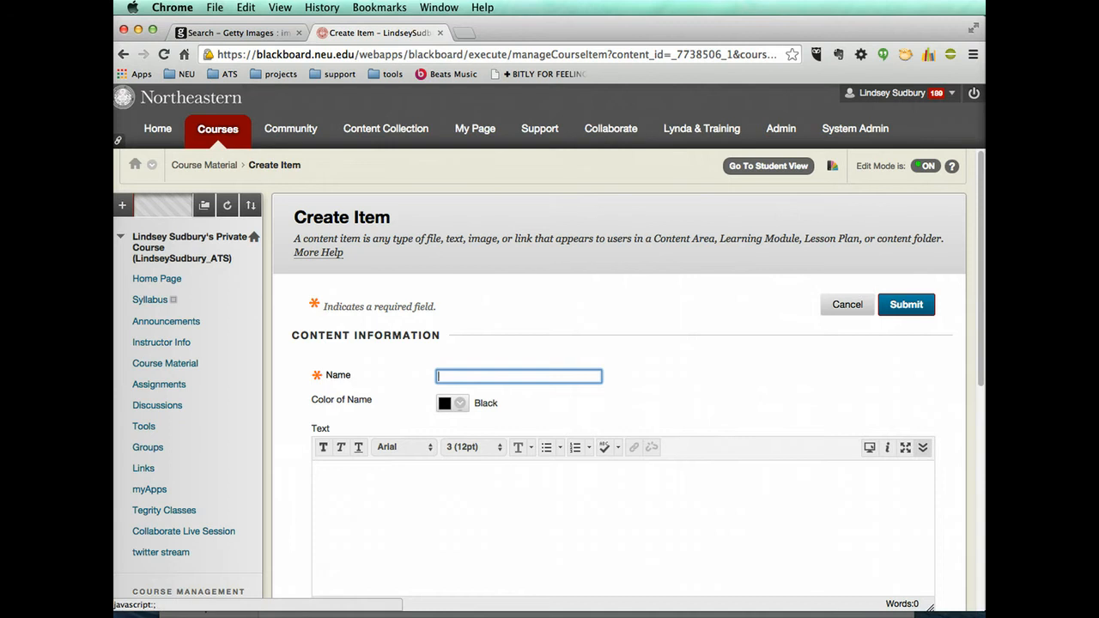
pyautogui.click(921, 447)
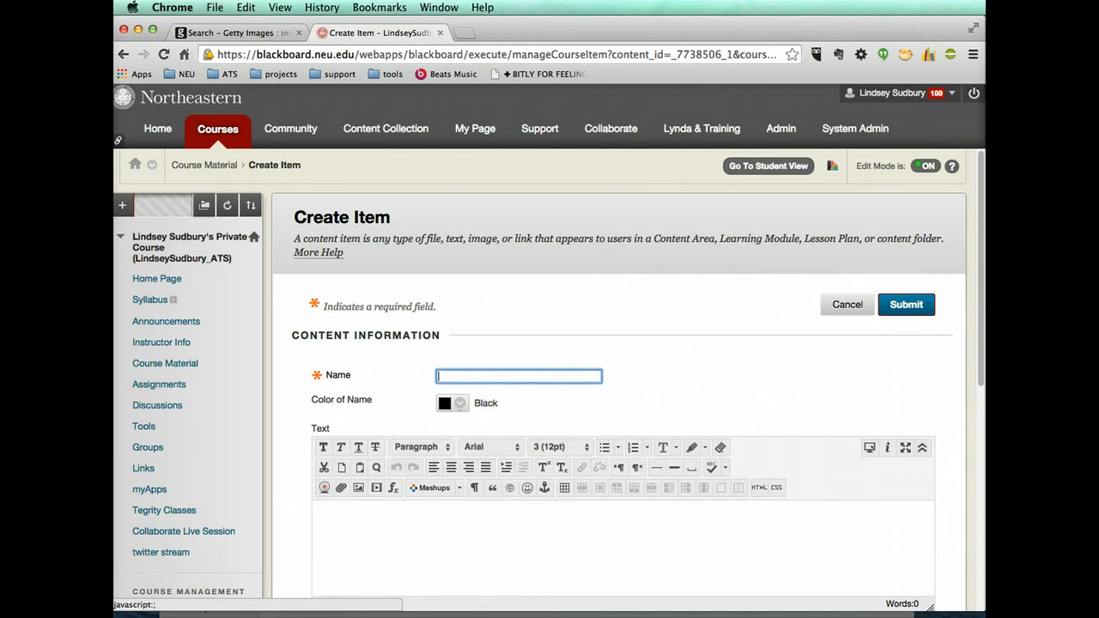
pyautogui.click(759, 487)
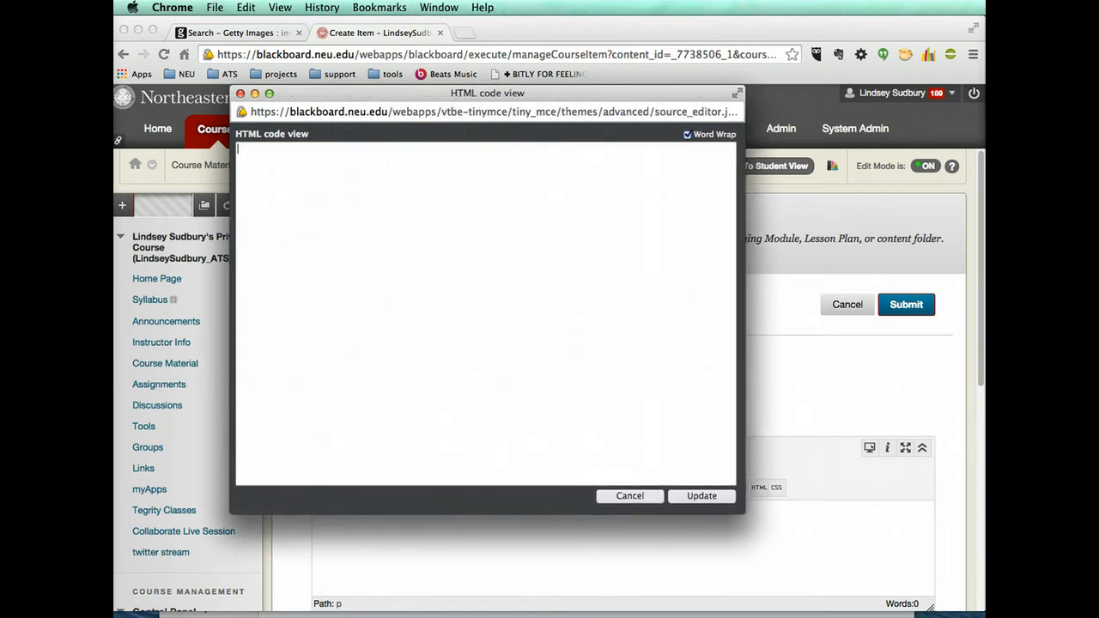
pyautogui.moveTo(487, 92); pyautogui.dragTo(454, 68)
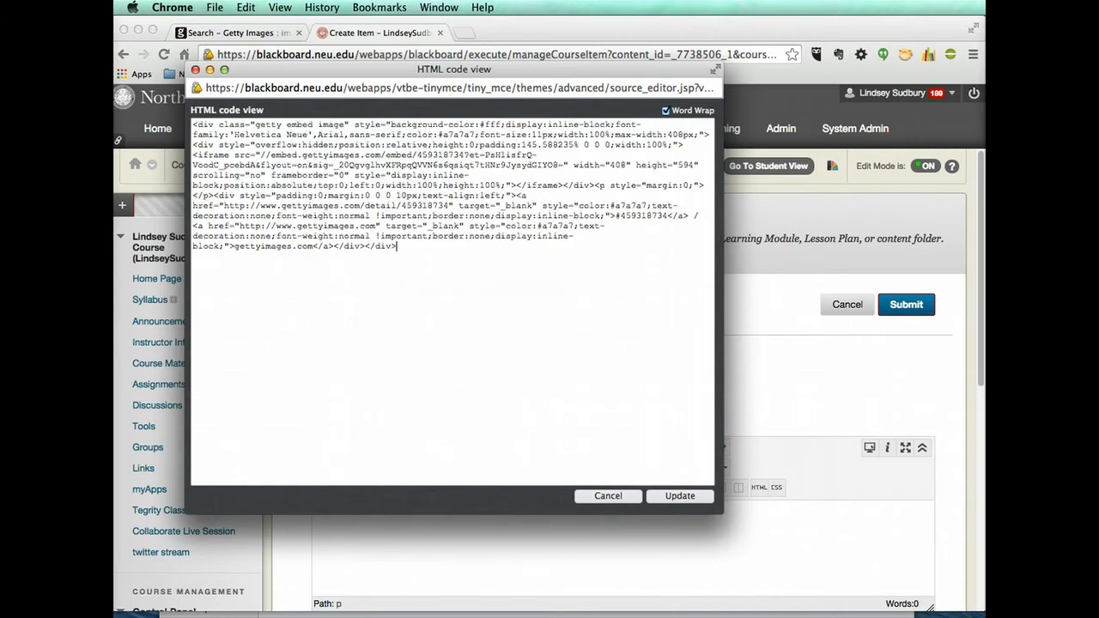
pyautogui.click(680, 494)
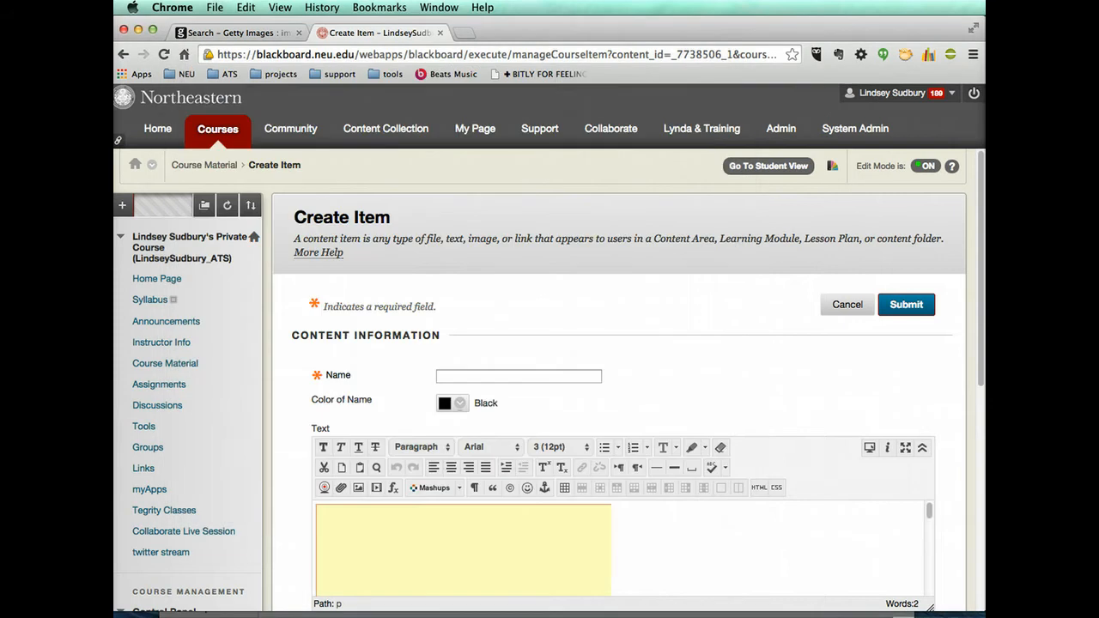
pyautogui.scroll(-3)
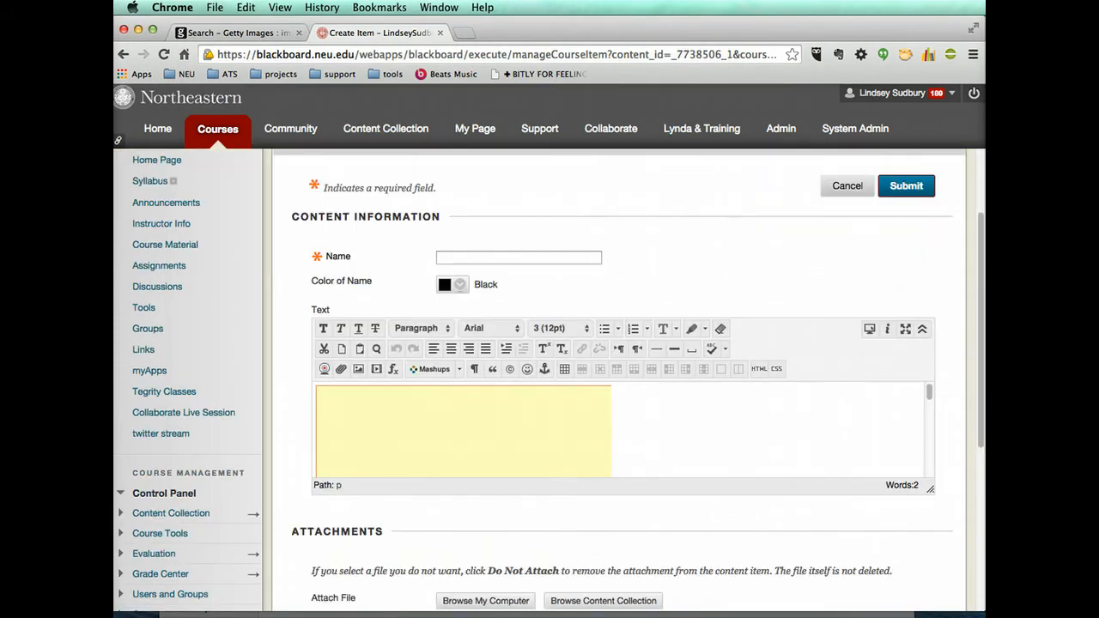
# Name the item "Obama's speech" and submit the form
pyautogui.click(519, 258)
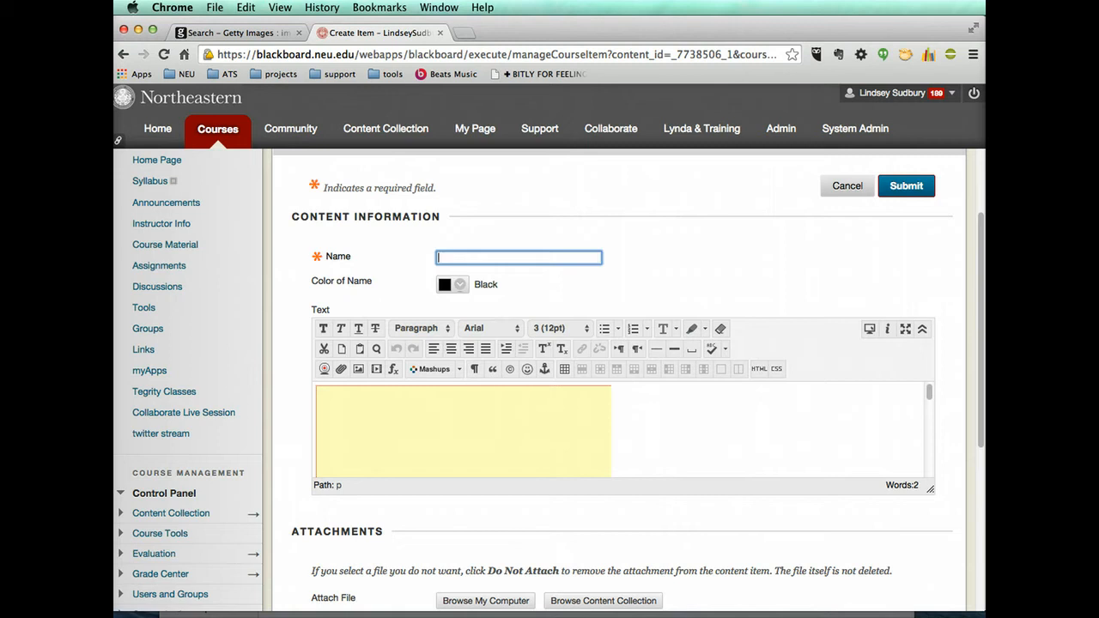
pyautogui.write('Obama')
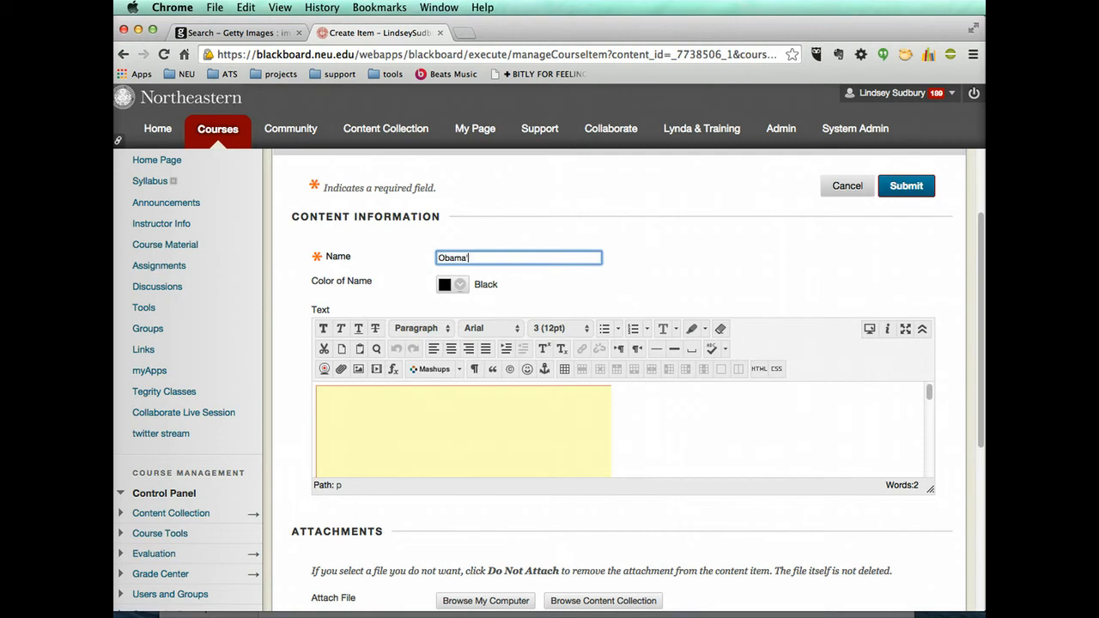
pyautogui.write("'s speech")
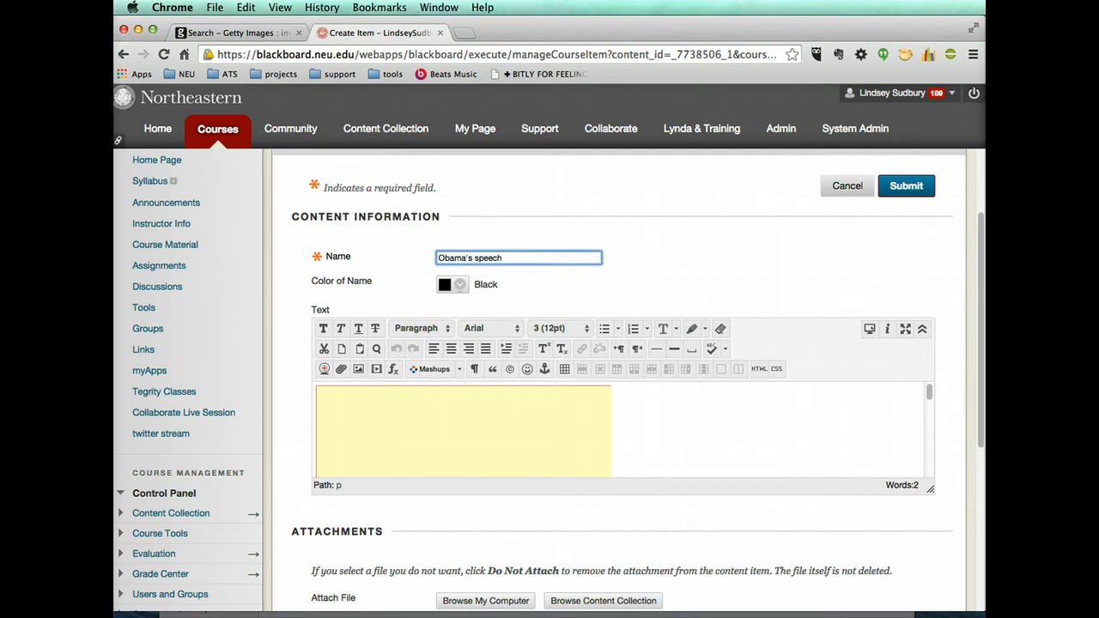
pyautogui.scroll(-3)
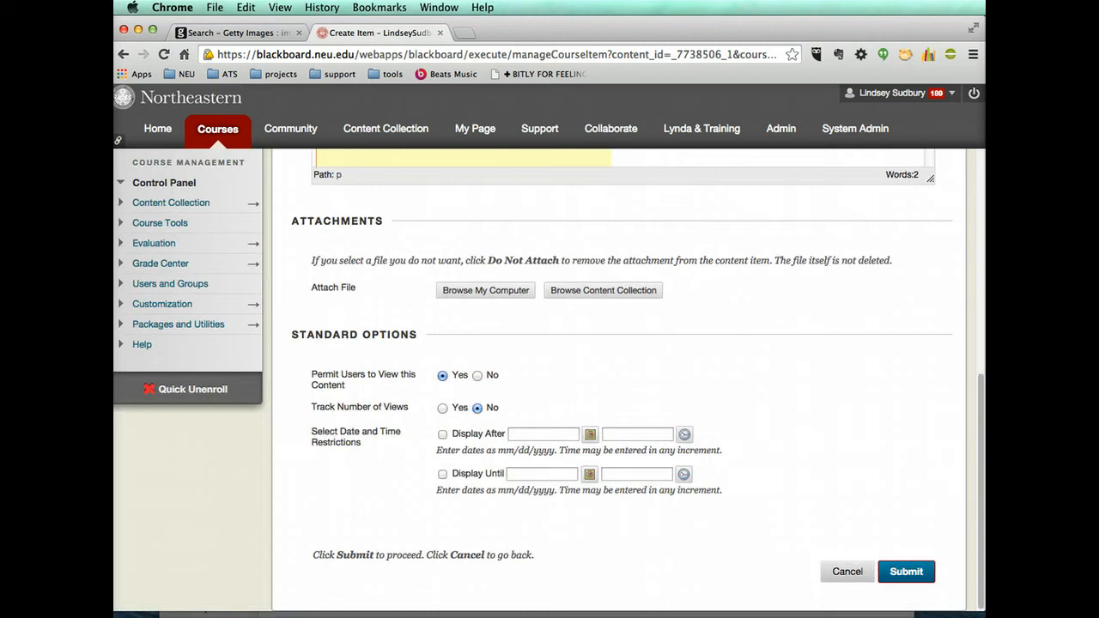
pyautogui.click(907, 570)
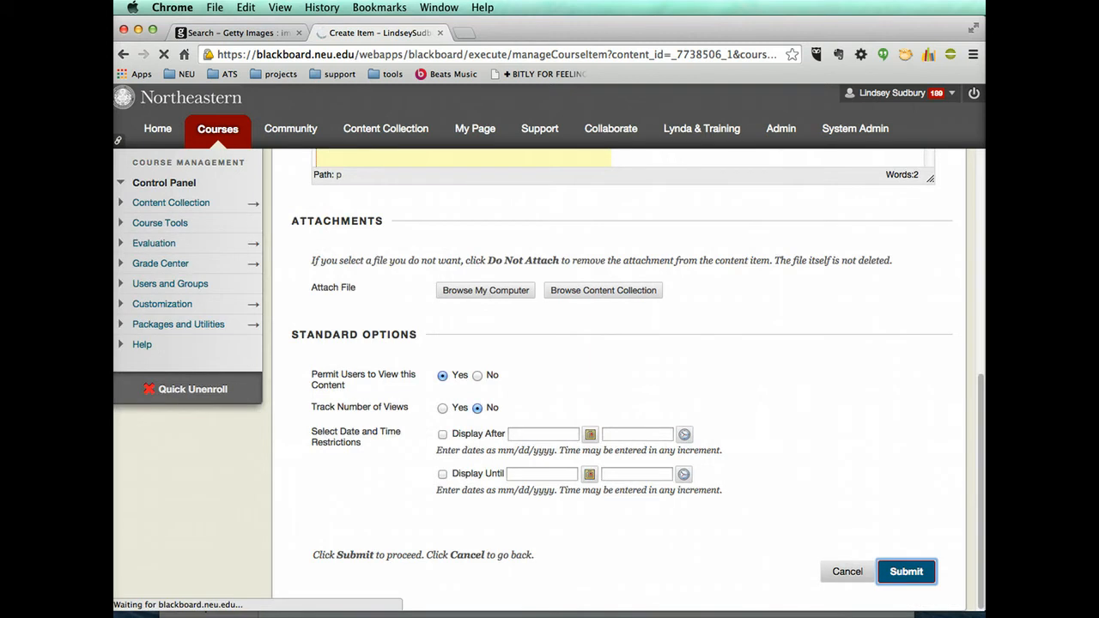
pyautogui.click(907, 570)
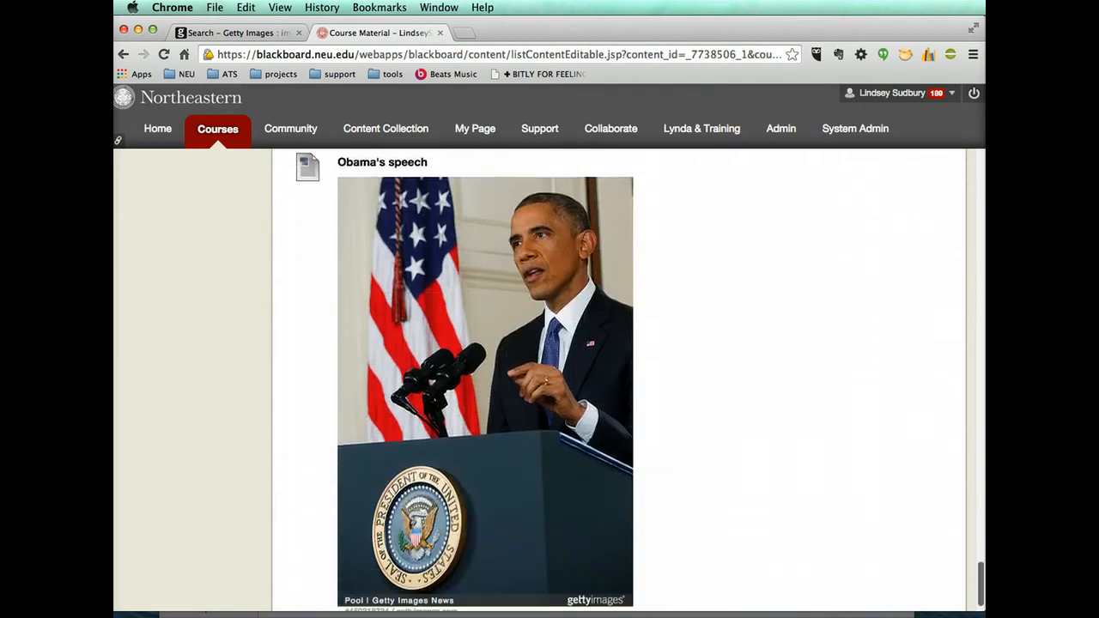
# Review the embedded photo in Course Material, then return to the Getty Images results
pyautogui.scroll(-3)
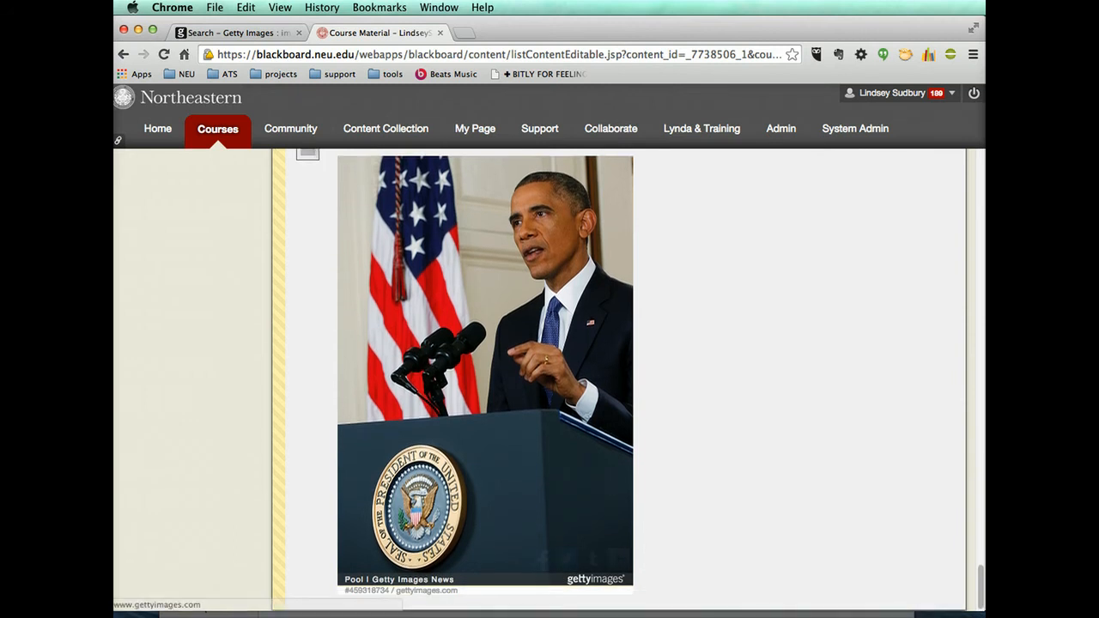
pyautogui.scroll(-3)
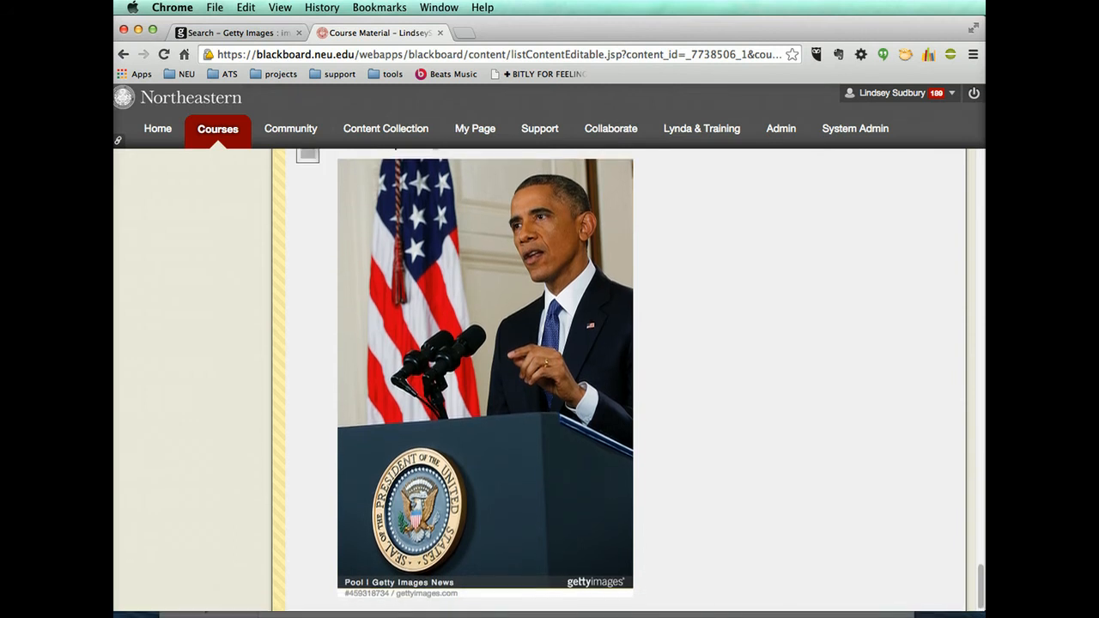
pyautogui.scroll(3)
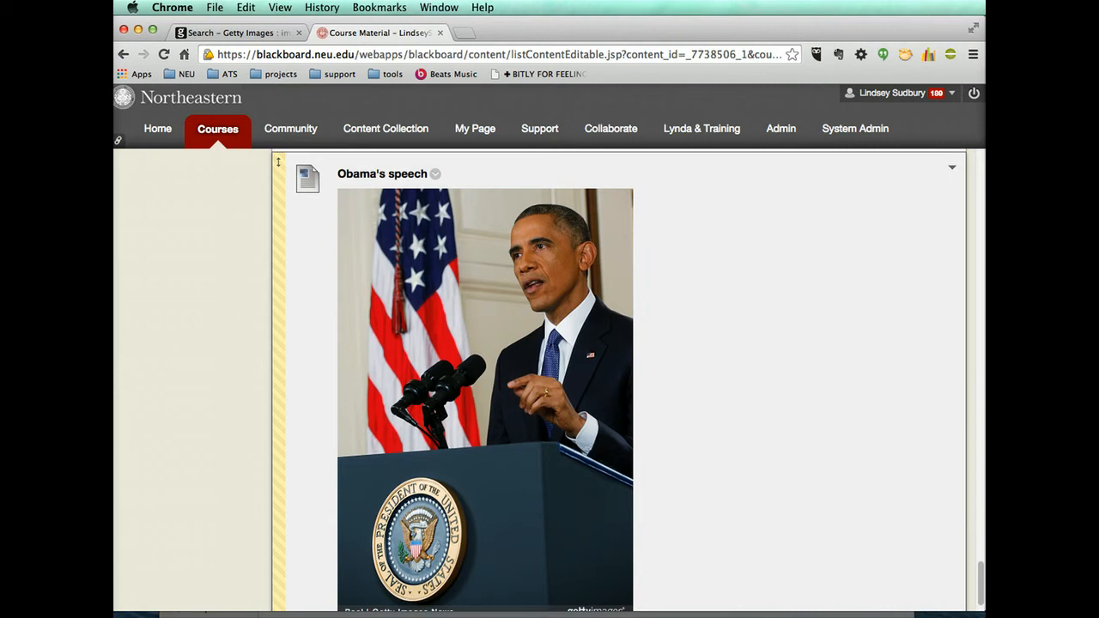
pyautogui.scroll(3)
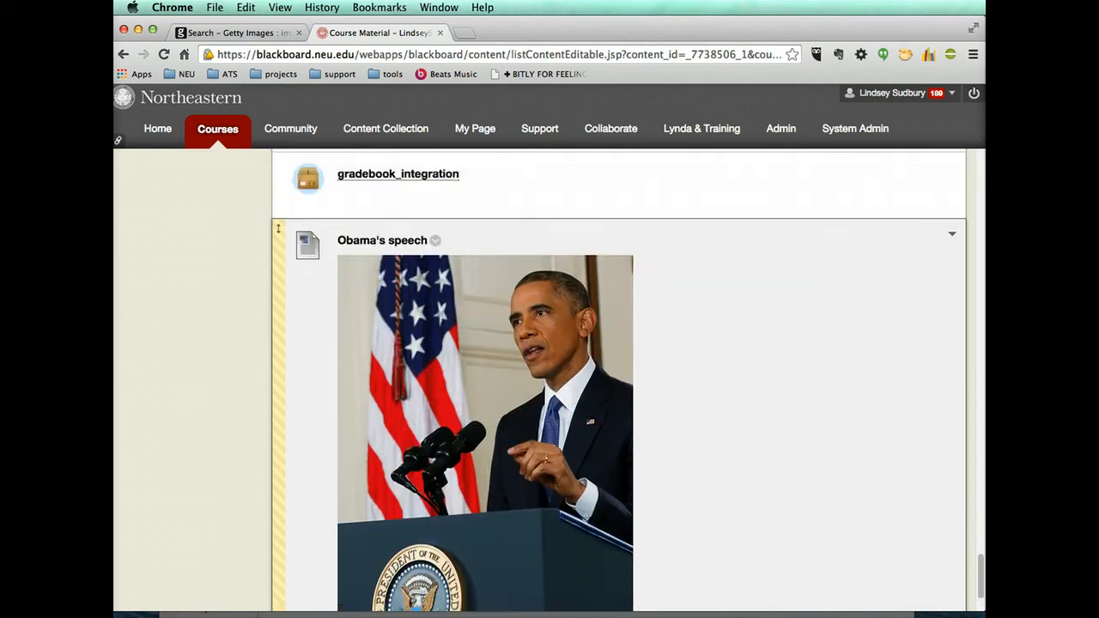
pyautogui.scroll(-3)
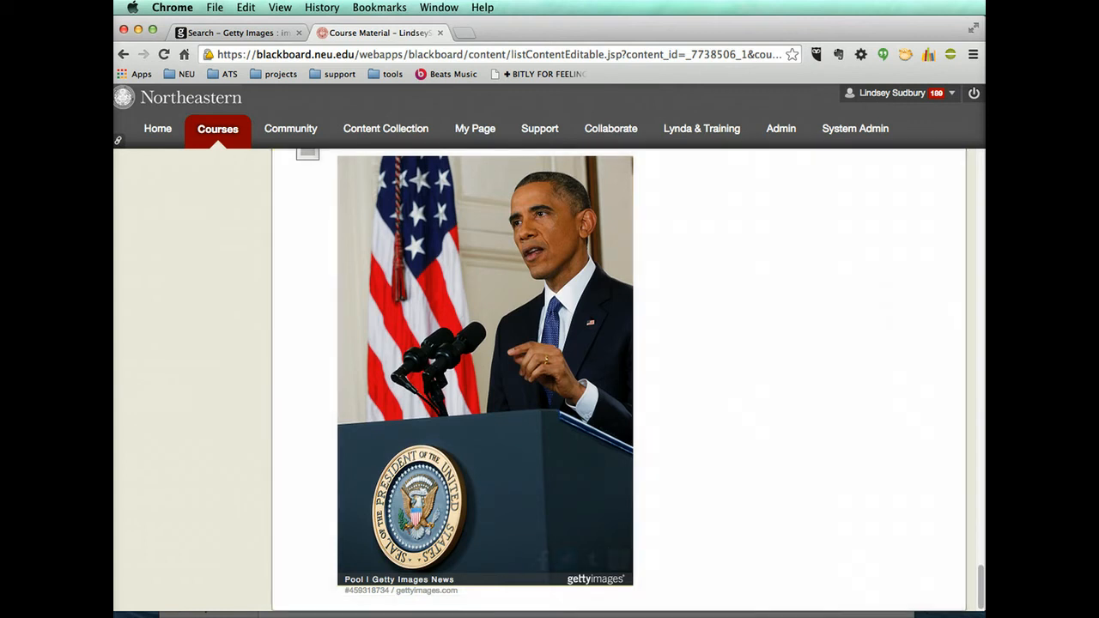
pyautogui.click(240, 33)
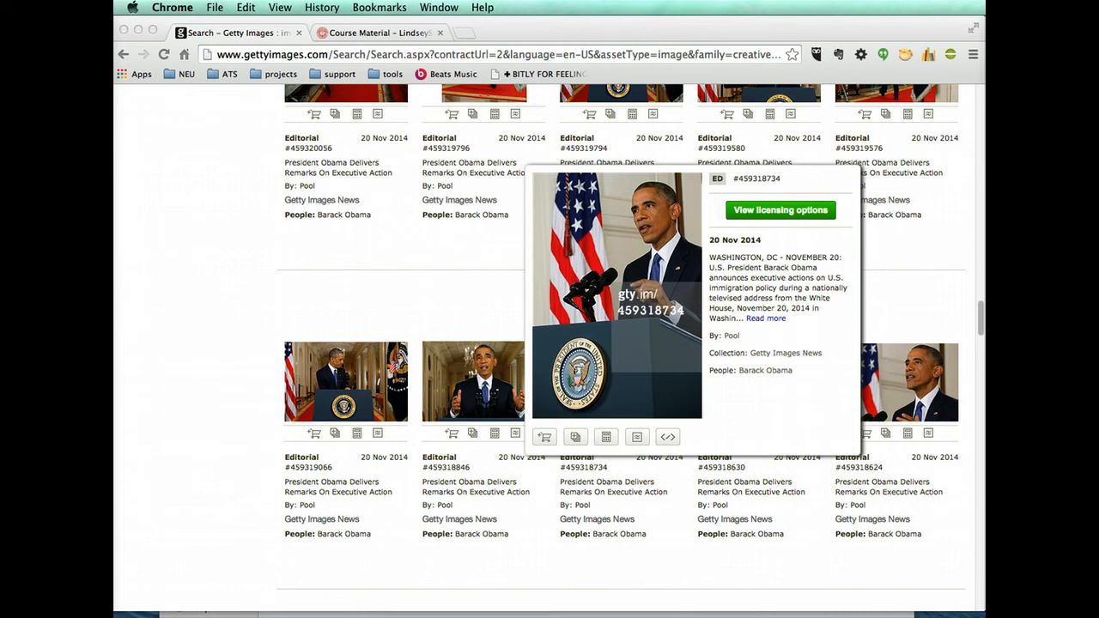
# View the detail page for Obama photo 459318734 and its embed and share options
pyautogui.click(779, 209)
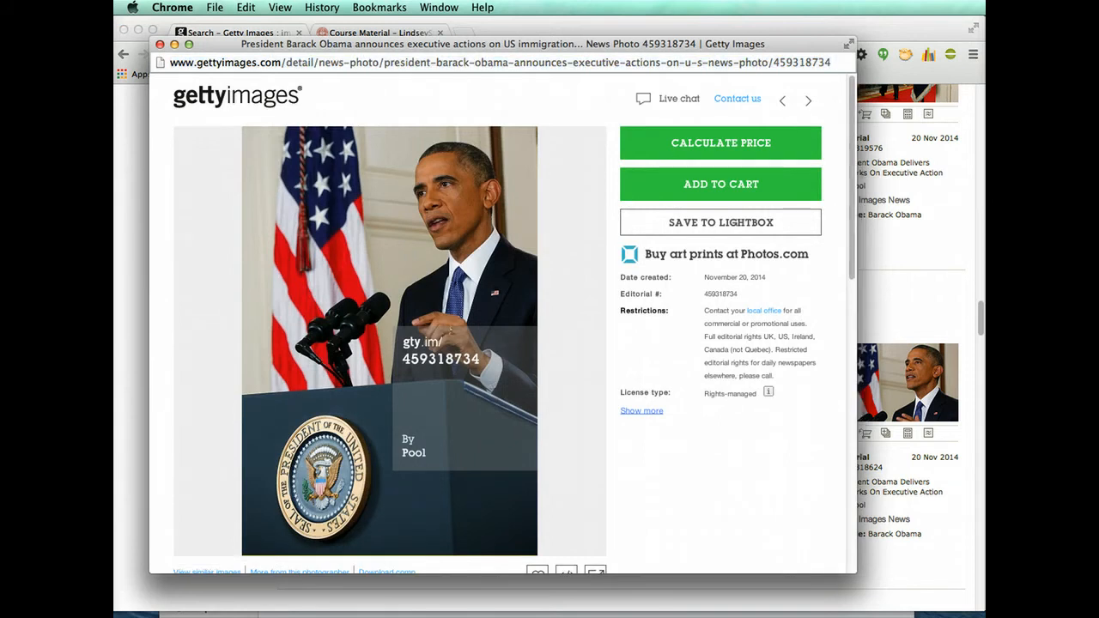
pyautogui.scroll(-3)
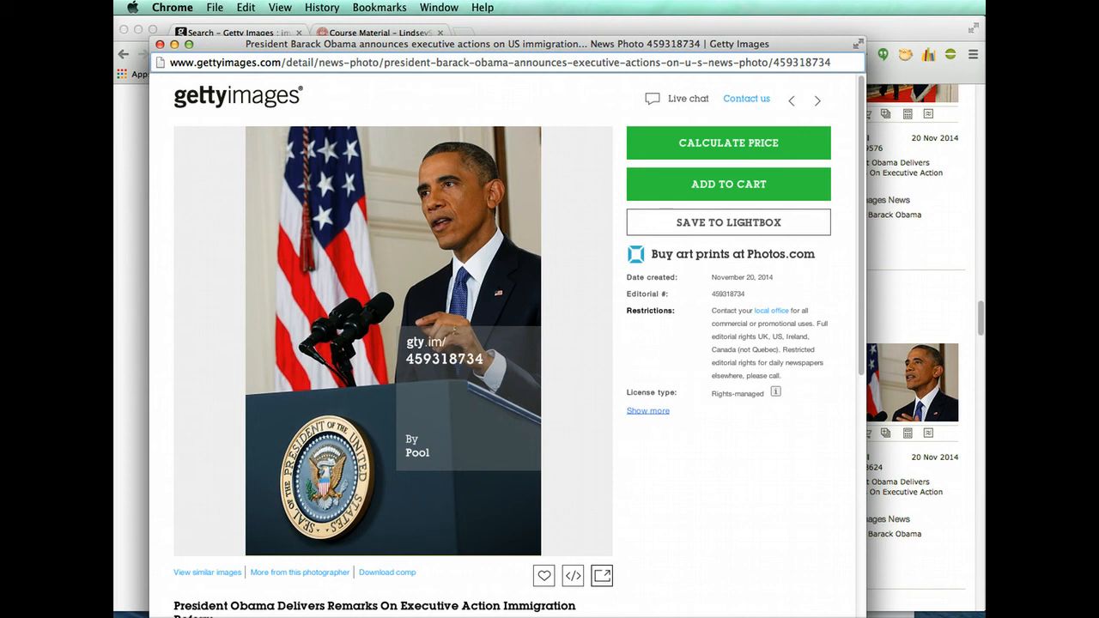
pyautogui.moveTo(601, 575)
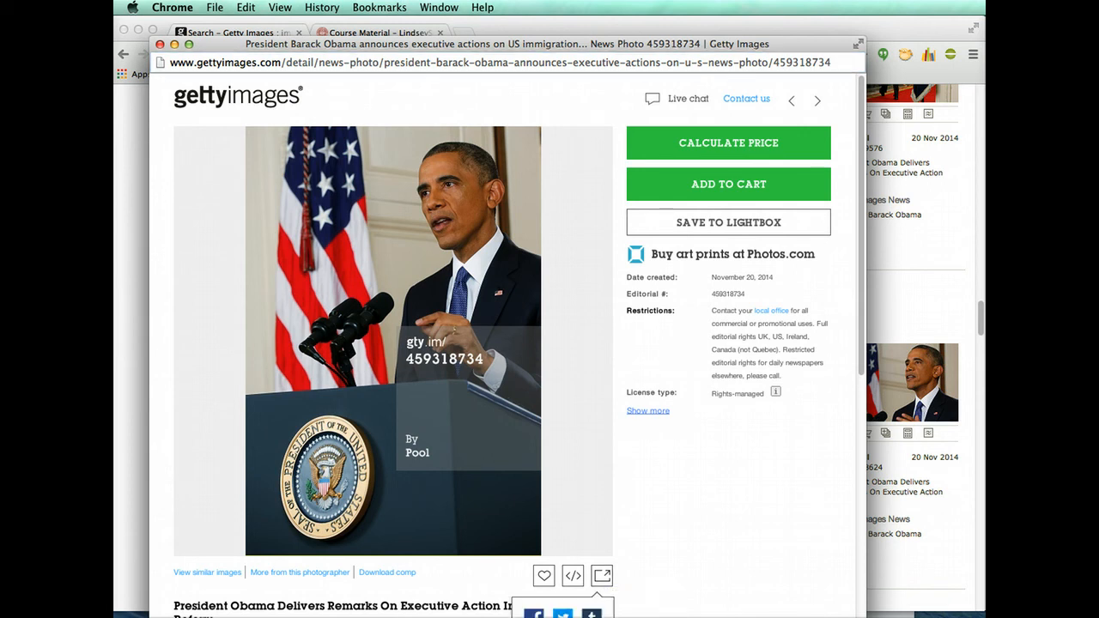
pyautogui.scroll(-3)
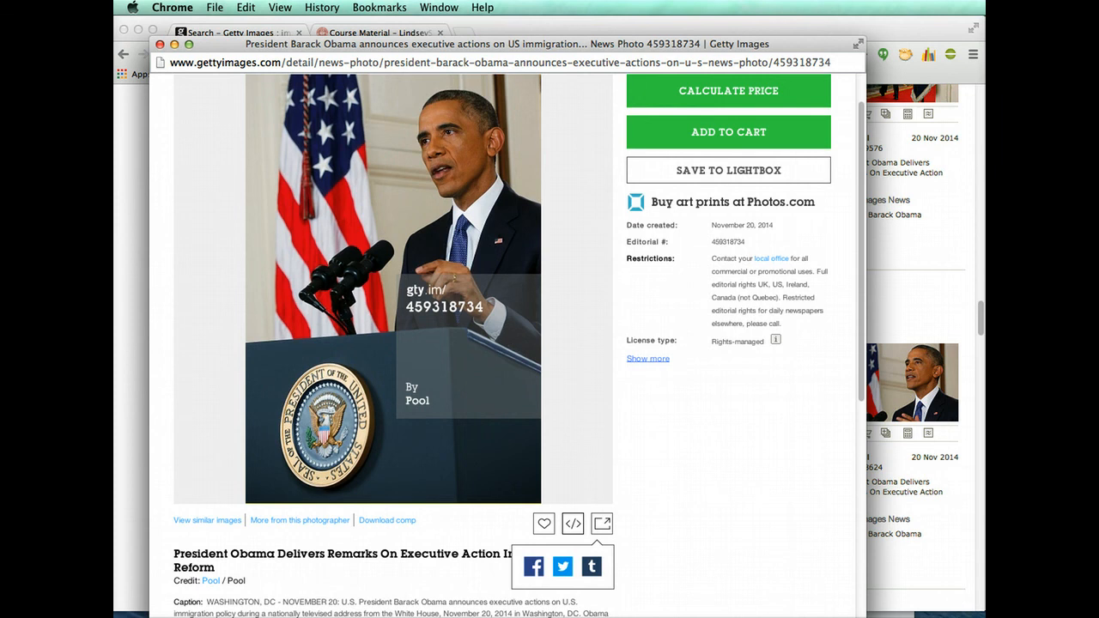
pyautogui.scroll(3)
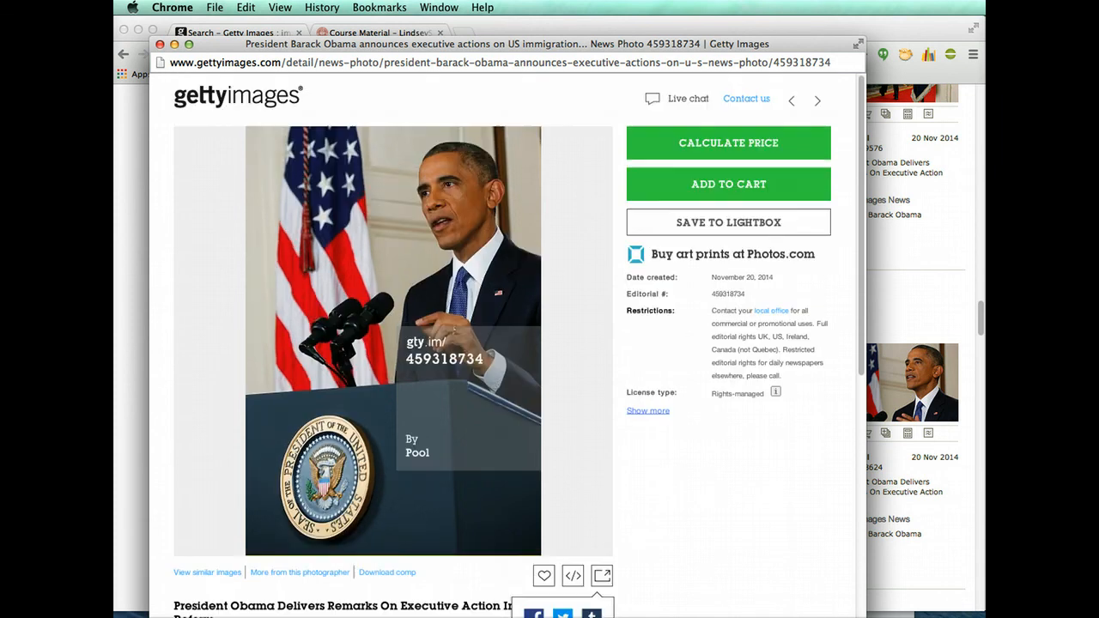